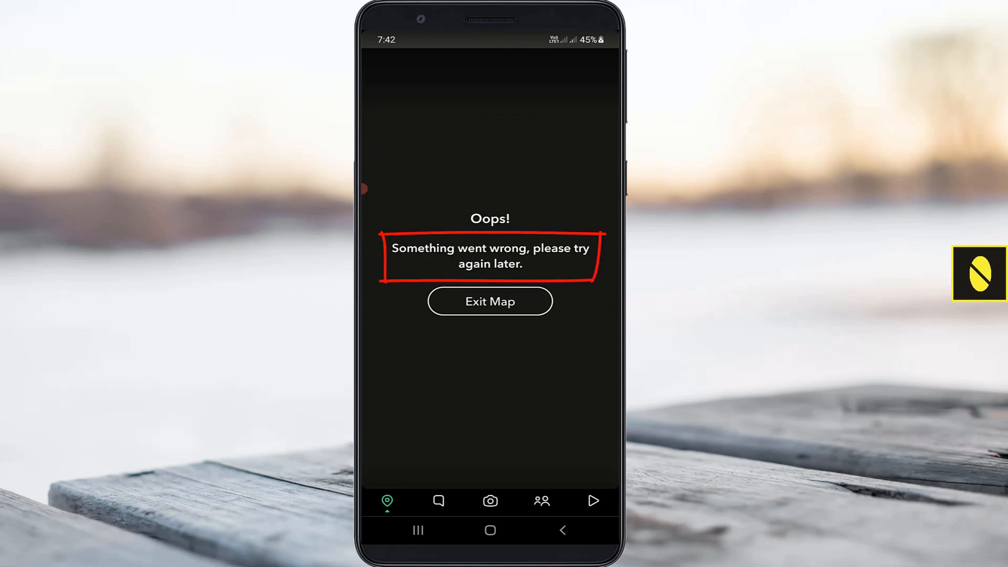
# Step: Exit the failed Snap Map screen and return to the home screen app list
pyautogui.click(489, 301)
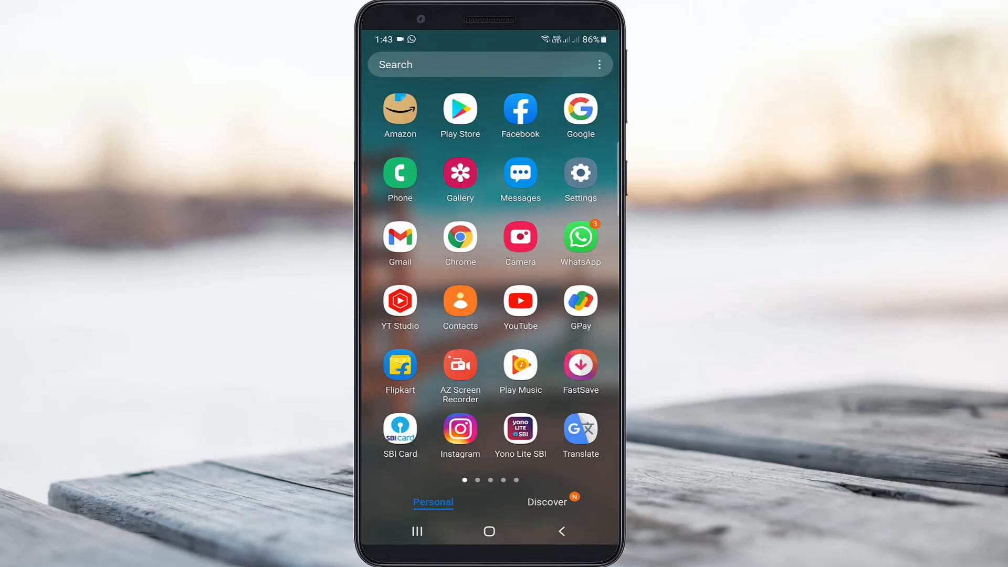
# Step: Reach Snapchat's App info page in Settings, showing 307 MB of storage used
pyautogui.click(580, 174)
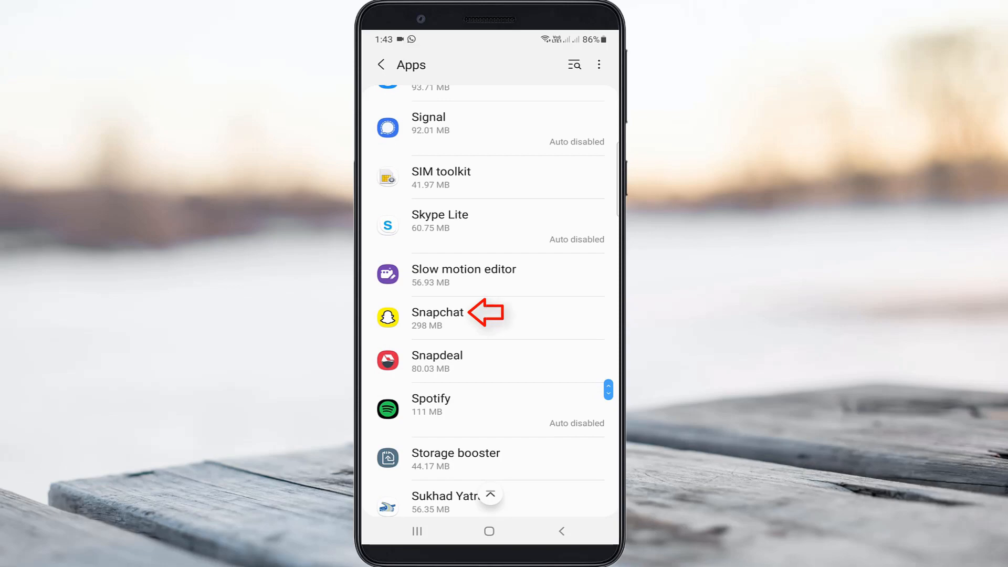
pyautogui.click(436, 317)
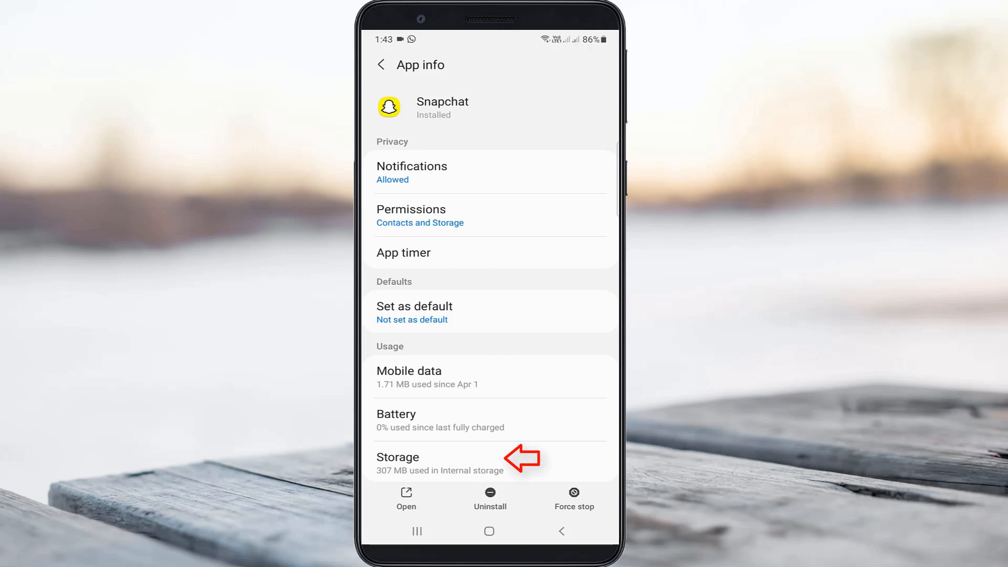
# Step: Clear Snapchat's data and cache to 0 B, dropping storage to 207 MB
pyautogui.click(412, 457)
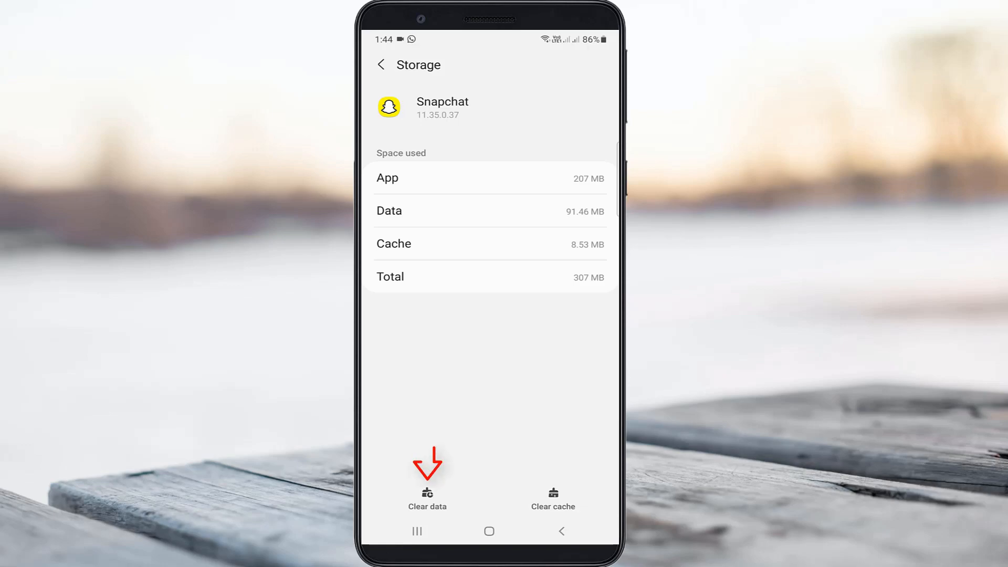
pyautogui.click(427, 494)
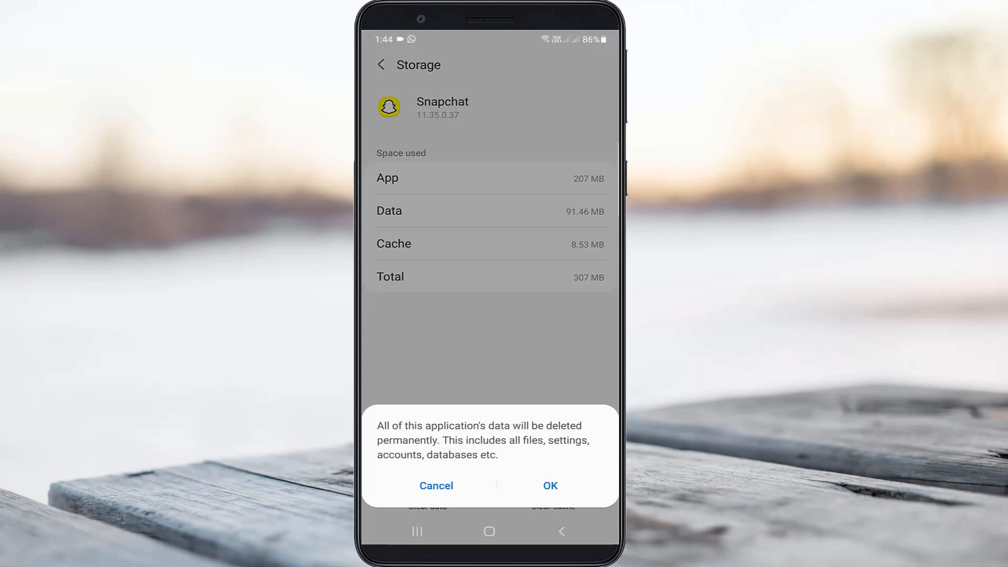
pyautogui.click(549, 485)
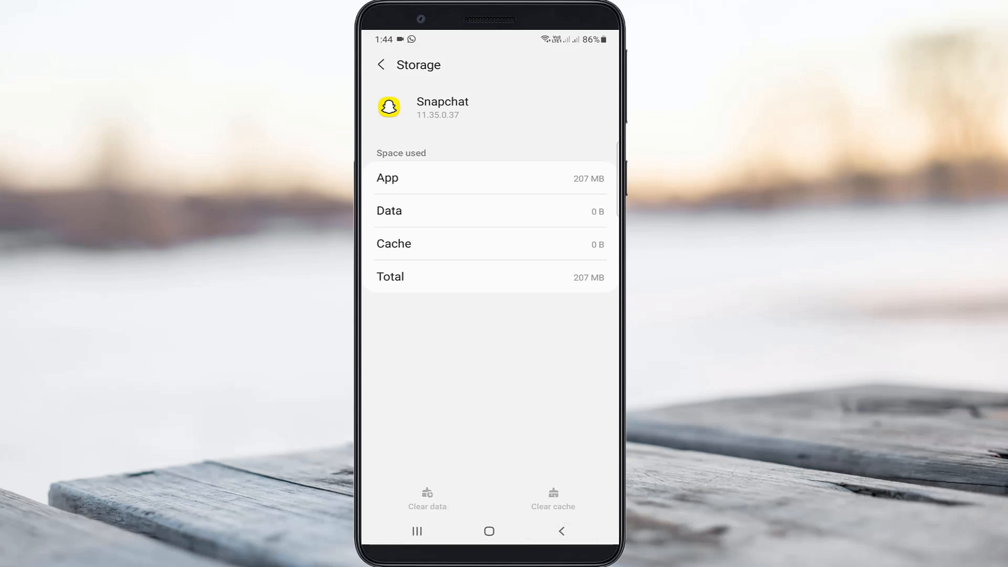
pyautogui.click(382, 64)
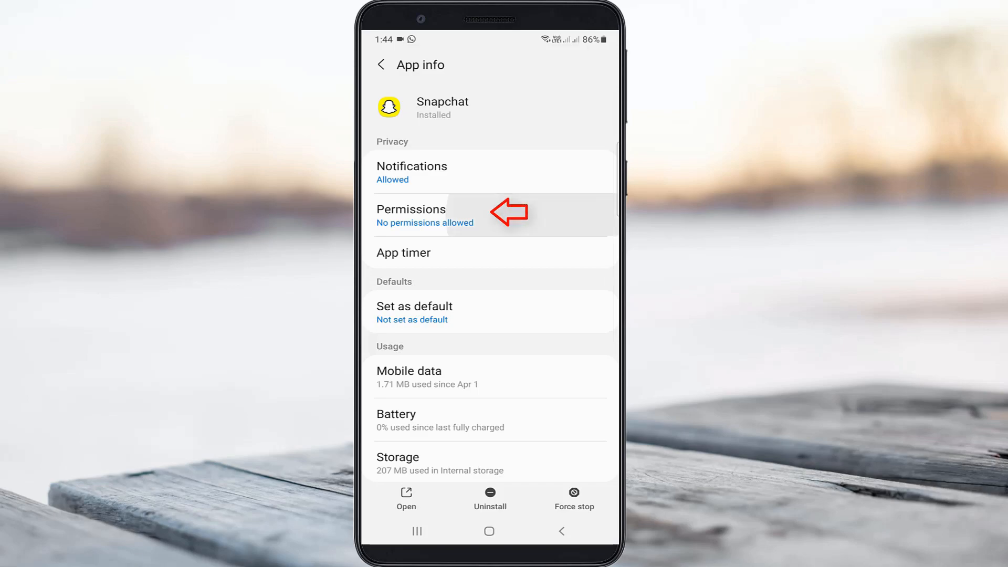
# Step: Allow Snapchat's call logs, camera, contacts, location, microphone, phone and storage permissions
pyautogui.click(411, 215)
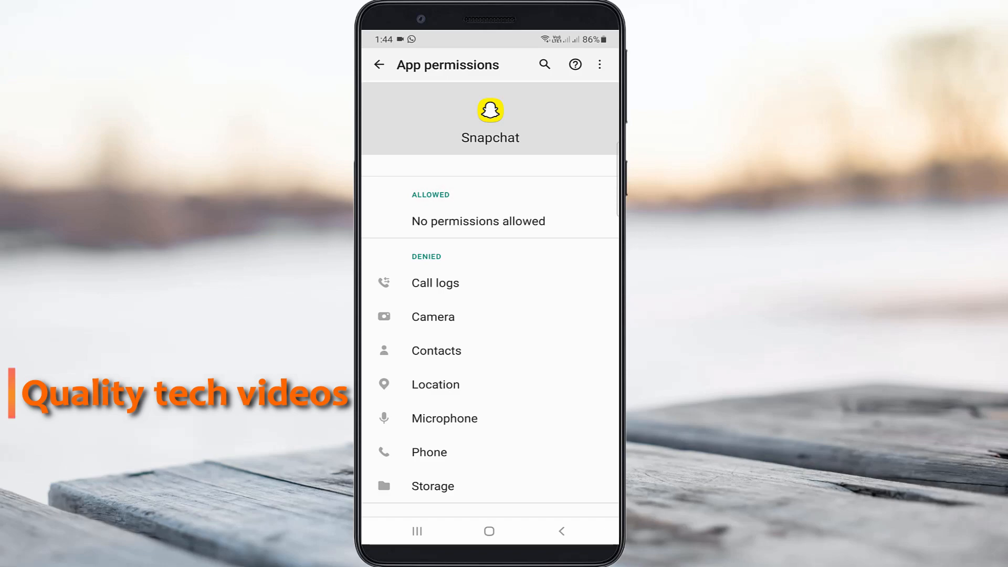
pyautogui.click(435, 283)
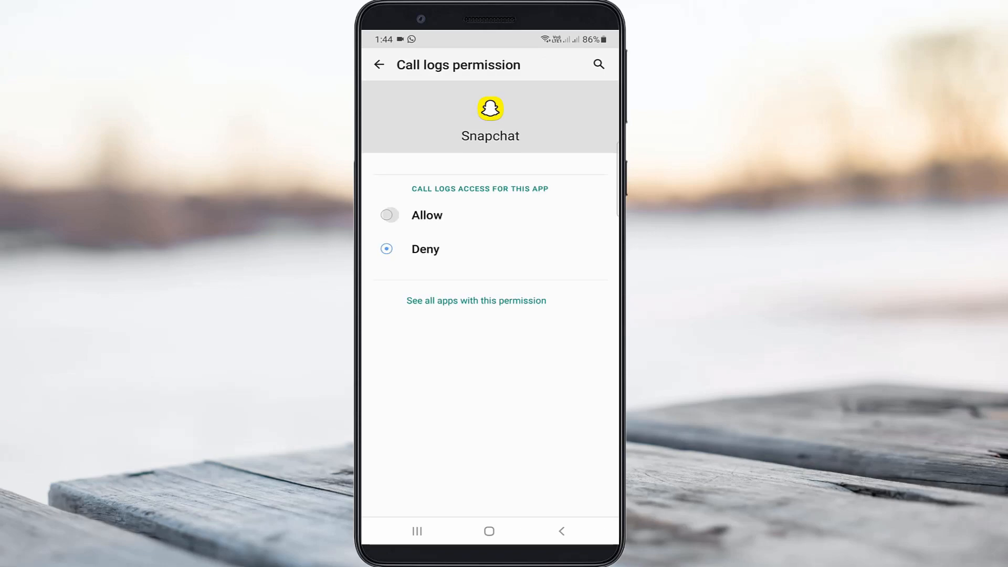
pyautogui.click(379, 64)
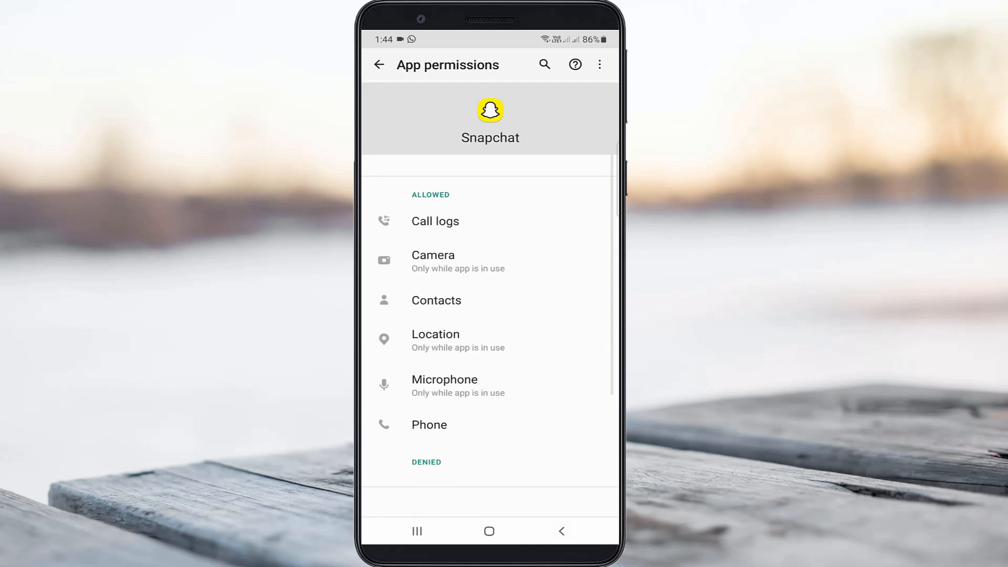
pyautogui.scroll(-3)
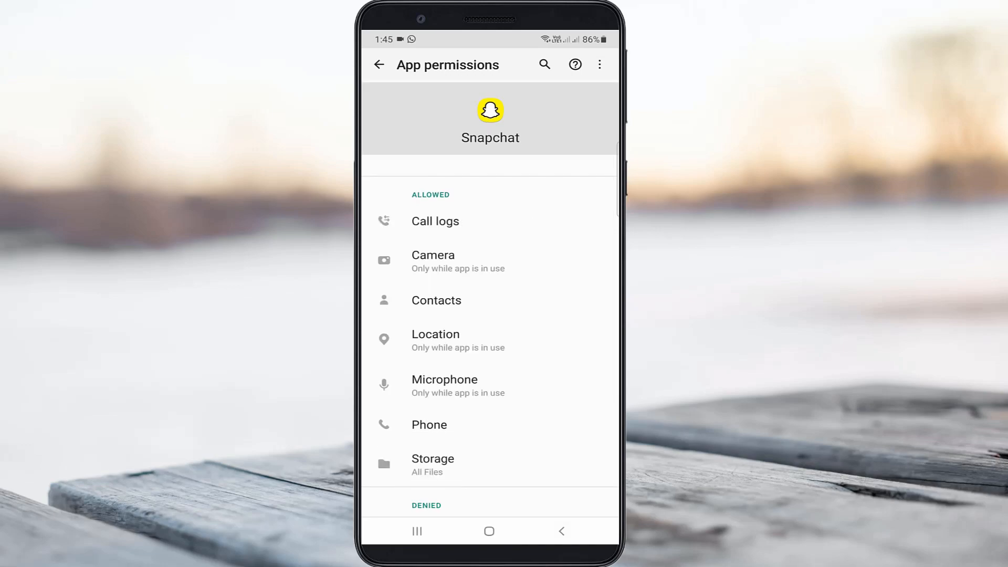
pyautogui.click(489, 531)
pyautogui.write('s')
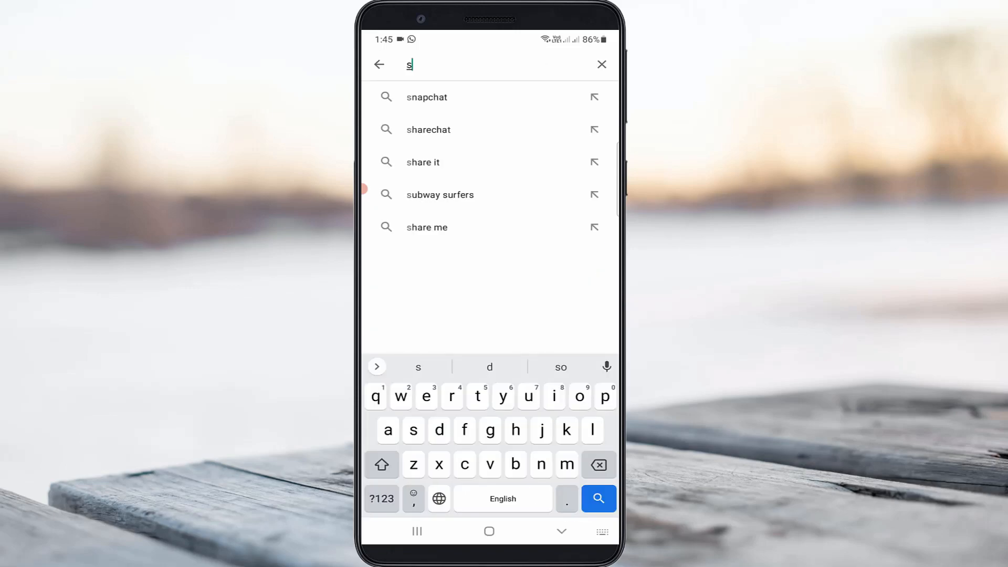
# Step: Search the Play Store for Snapchat, then bring up the phone's power options
pyautogui.click(426, 97)
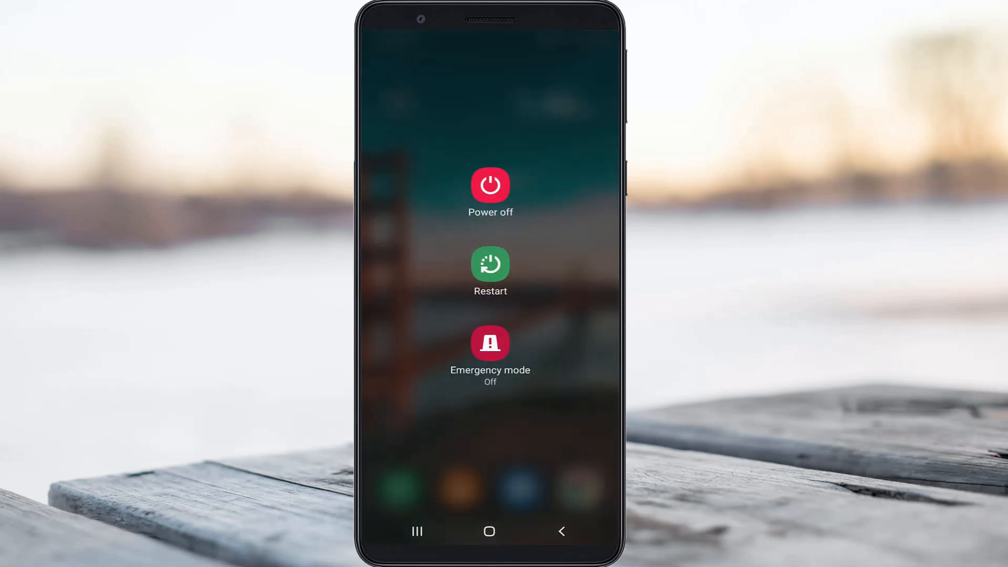
# Step: Restart the phone and launch Snapchat from the app drawer
pyautogui.click(490, 263)
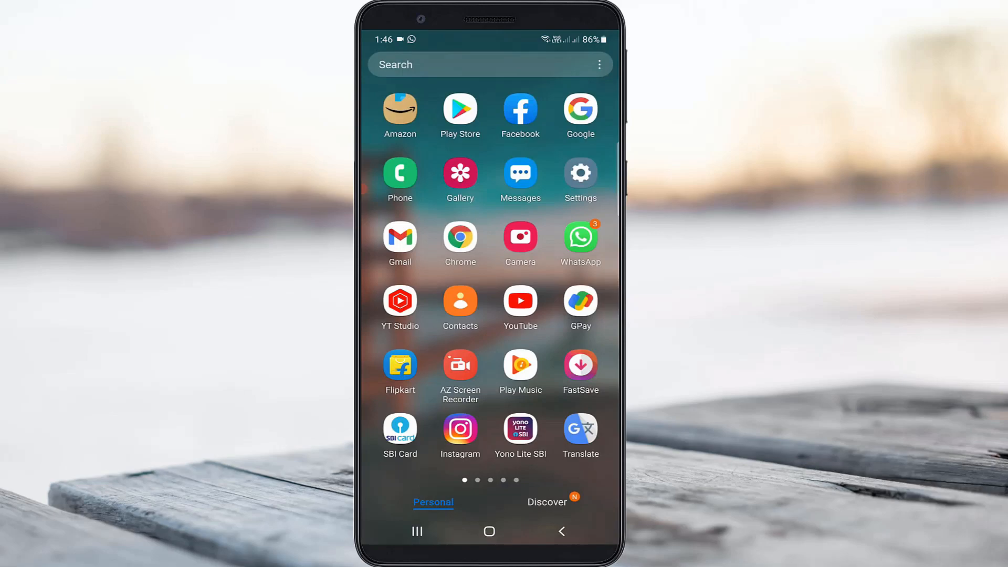
pyautogui.hscroll(-3)
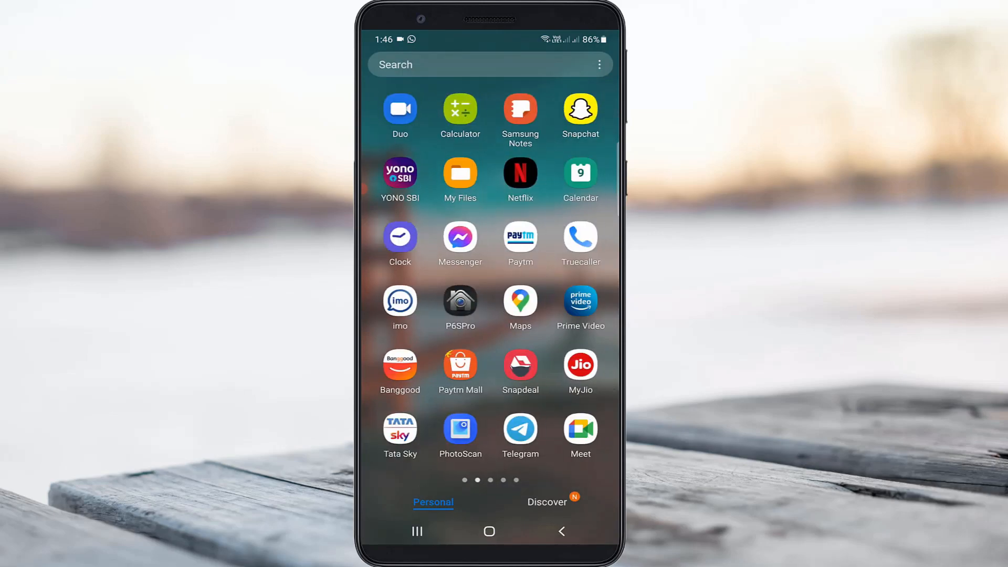
pyautogui.click(579, 107)
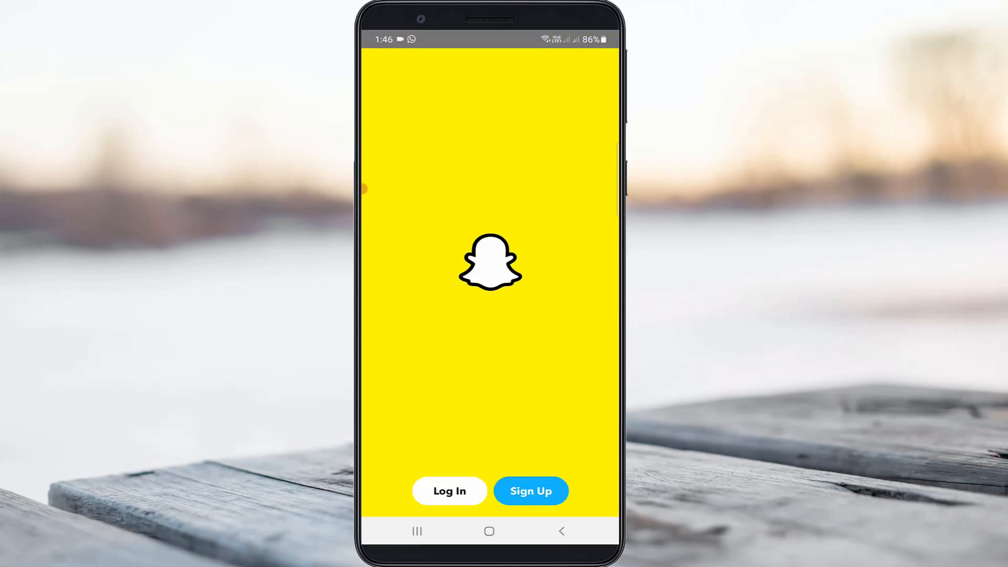
# Step: Log back in to the Snapchat account so Snap Map loads without the error
pyautogui.click(448, 491)
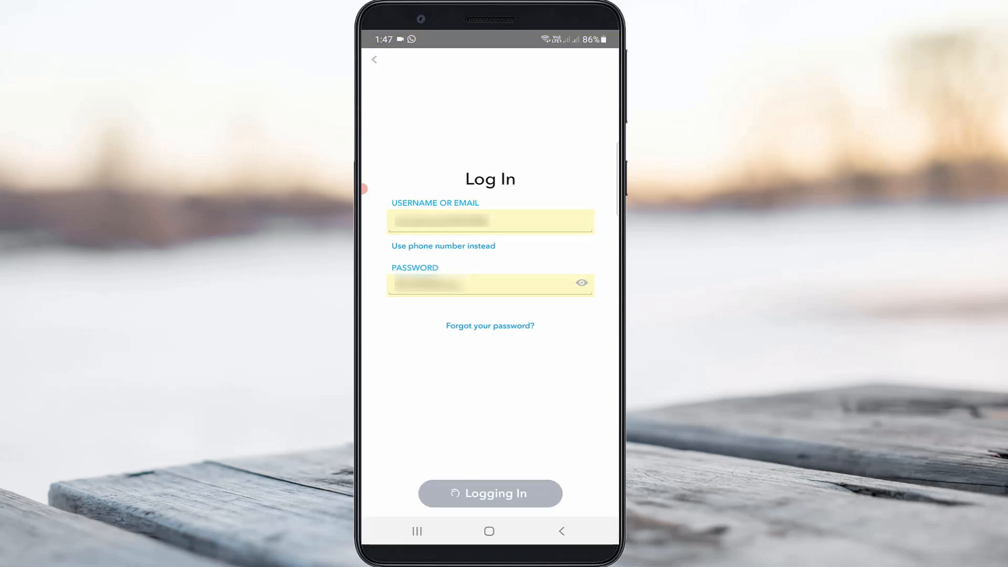
pyautogui.click(489, 493)
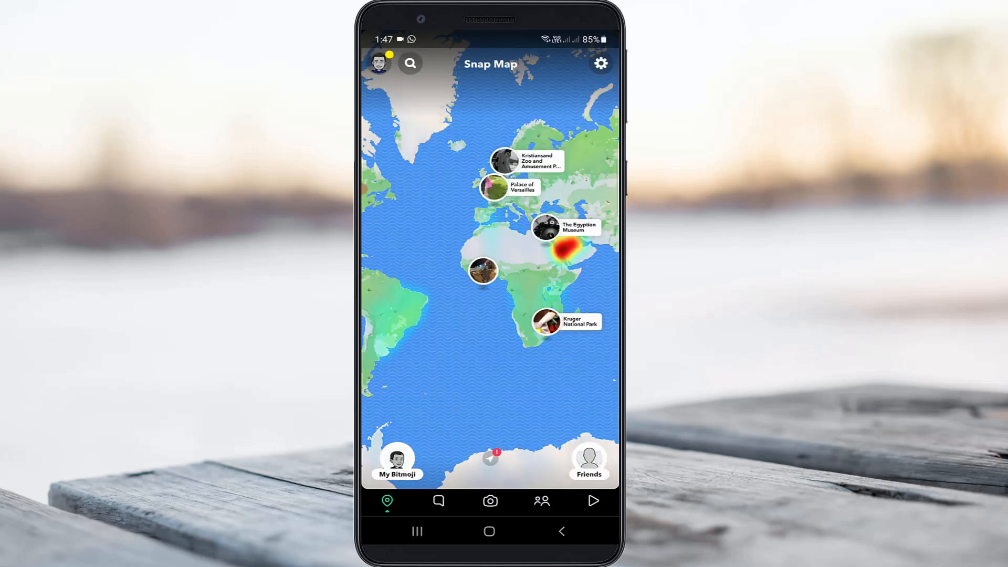